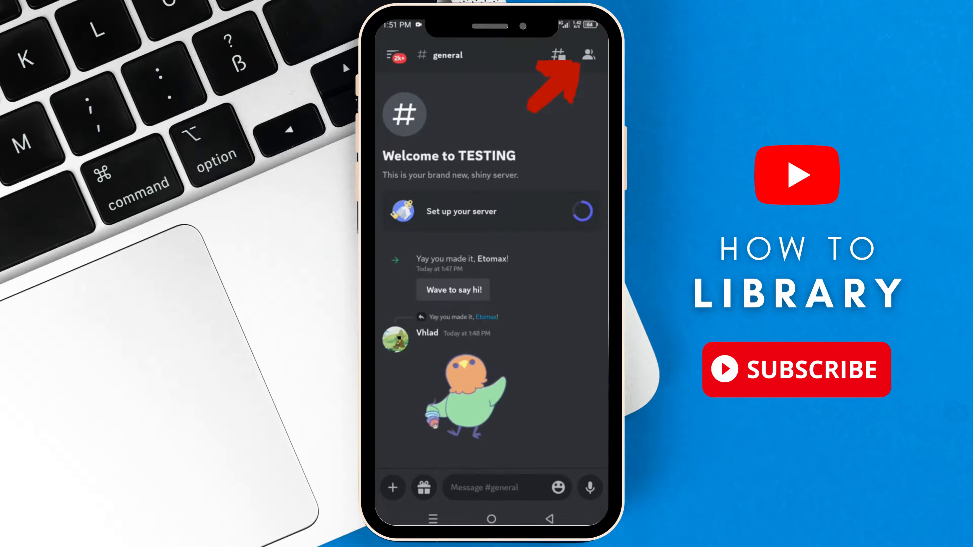
- Start kicking a TESTING server member and enter 'reasonss' as the kick reason
{"action": "left_click", "coordinate": [587, 55]}
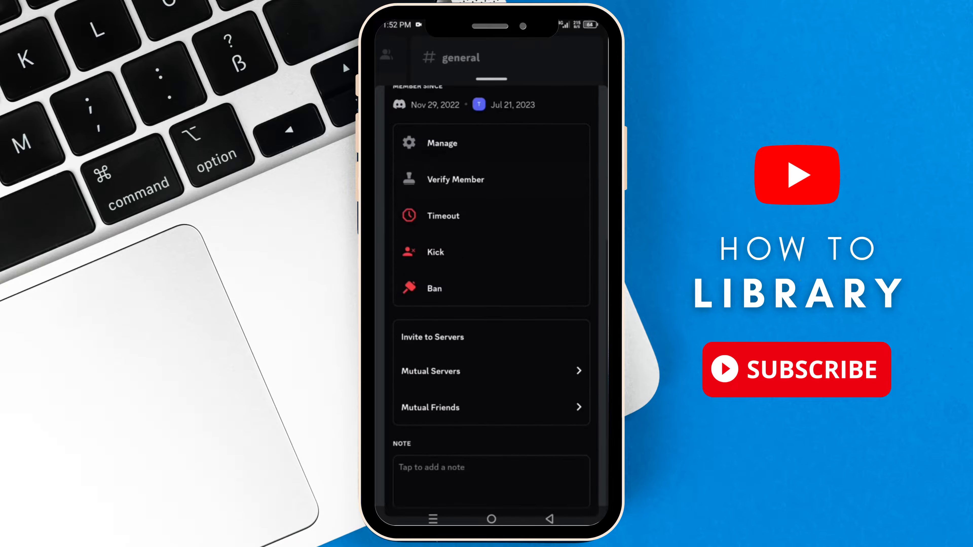
{"action": "scroll", "scroll_direction": "down", "scroll_amount": 3}
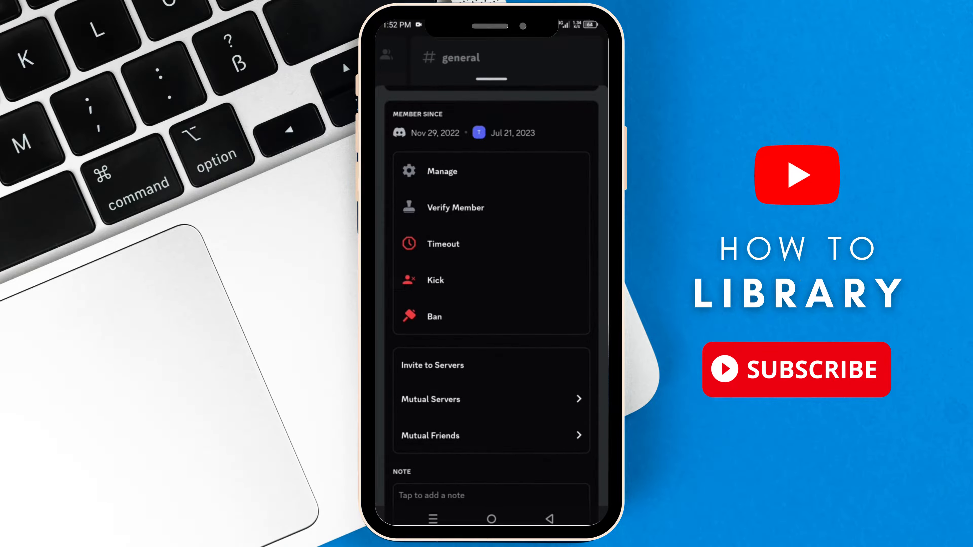
{"action": "left_click", "coordinate": [435, 280]}
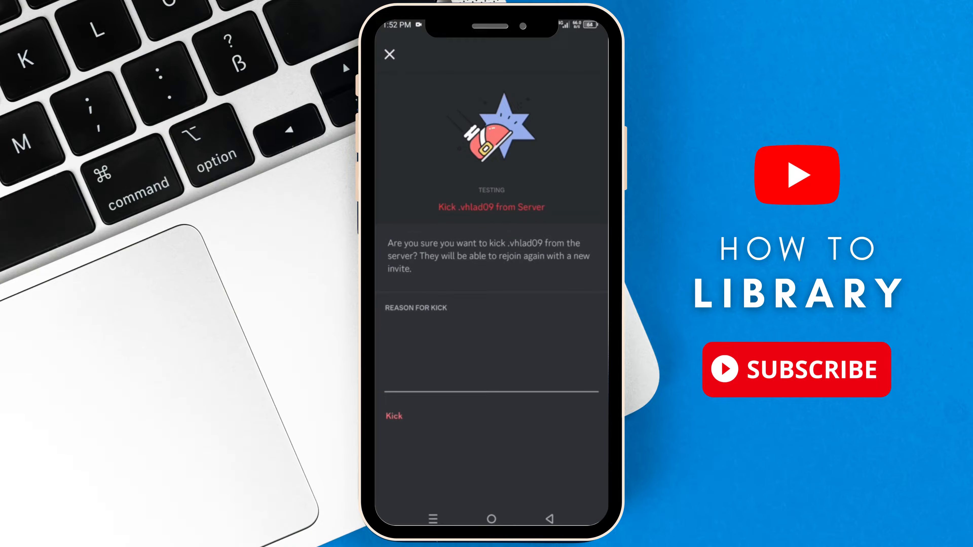
{"action": "type", "text": "reasonss"}
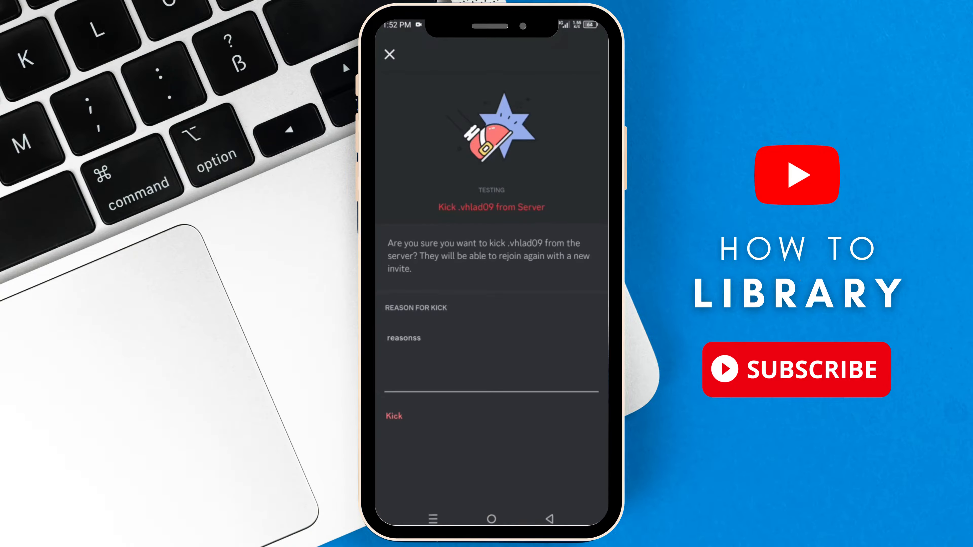